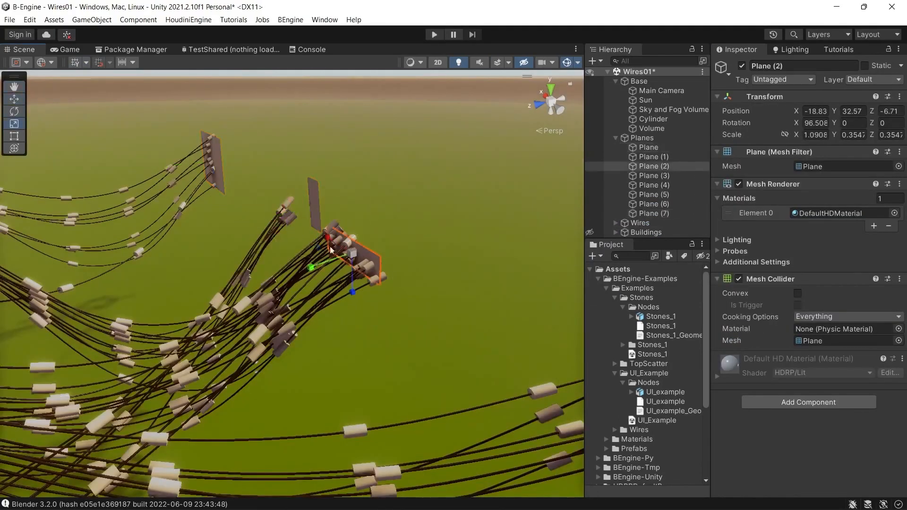
Assign P_Bush01 and tree_a as output instances and rerun the nodes to scatter them.
left_click(640, 223)
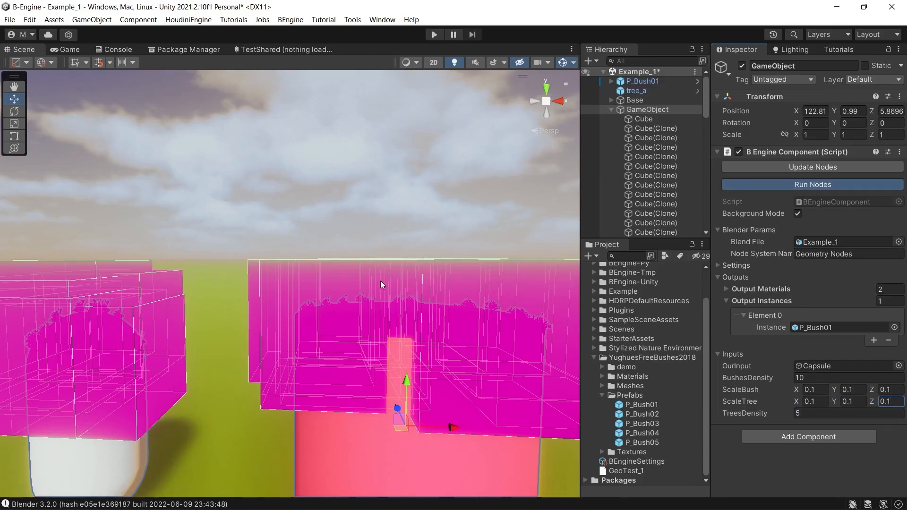
left_click(635, 404)
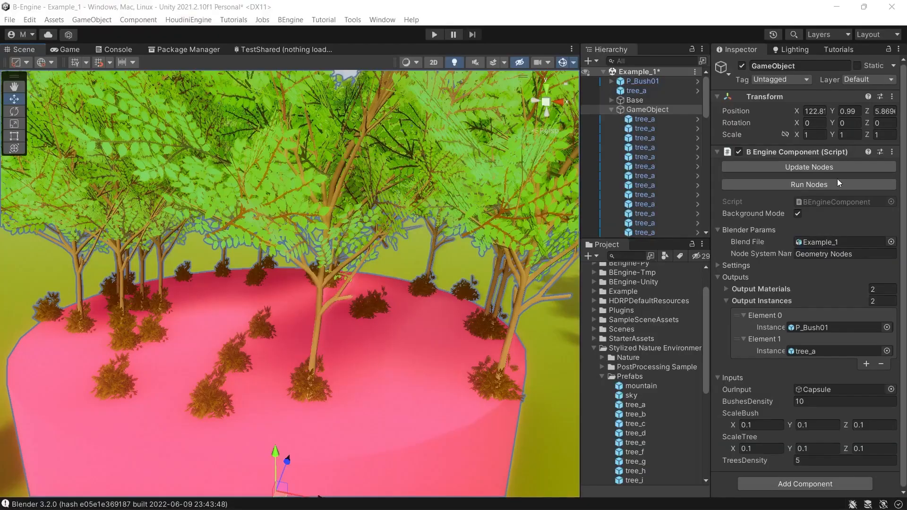
left_click(41, 16)
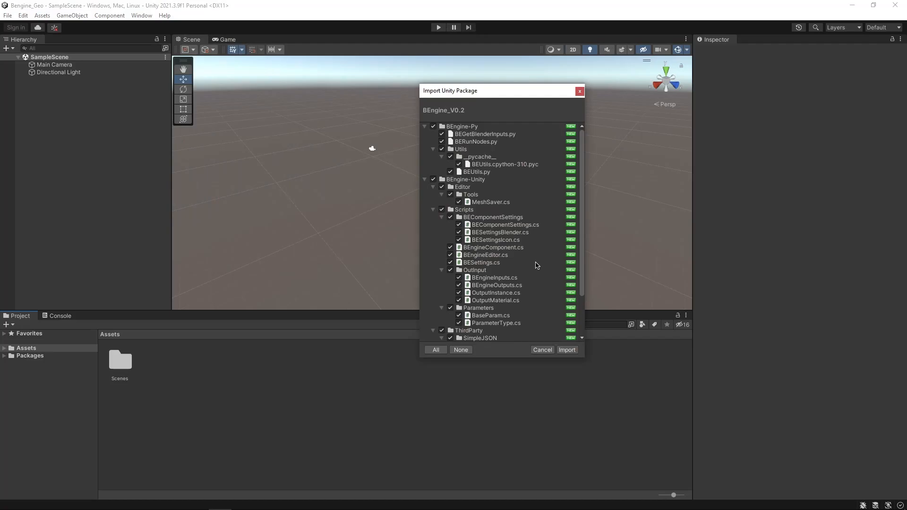
Import the BEngine_V0.2 package and set its Blender executable path to blender.exe 3.2.0.
left_click(567, 349)
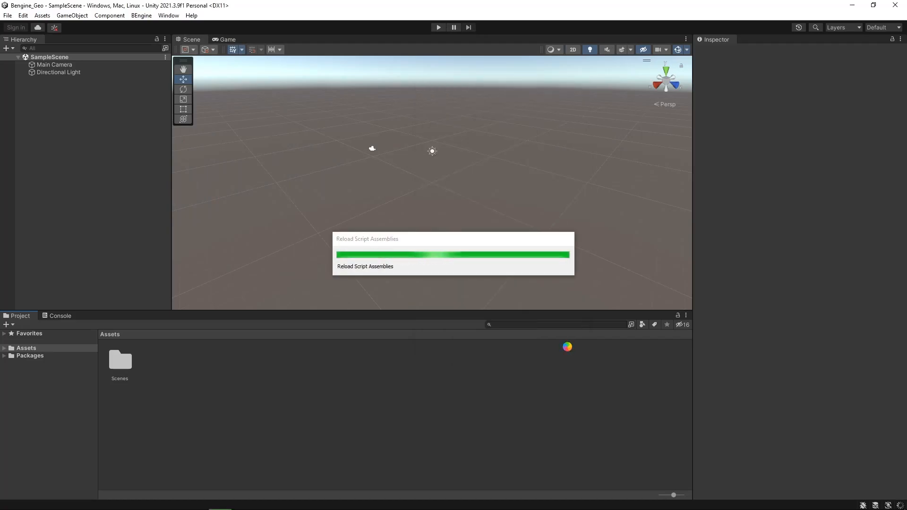
left_click(22, 15)
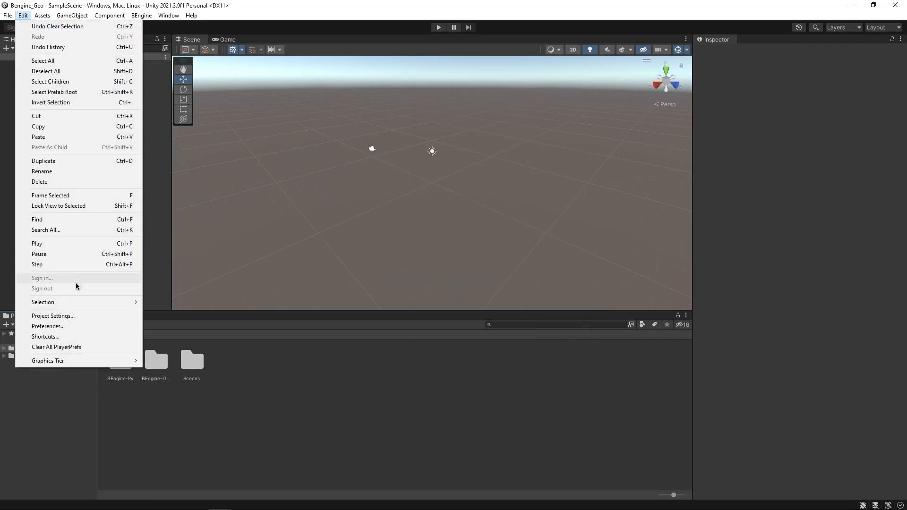
left_click(53, 316)
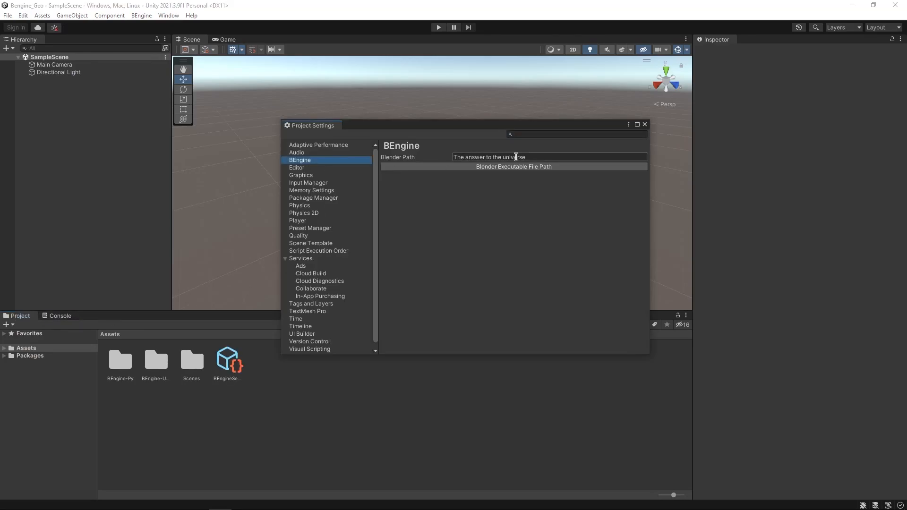
left_click(513, 167)
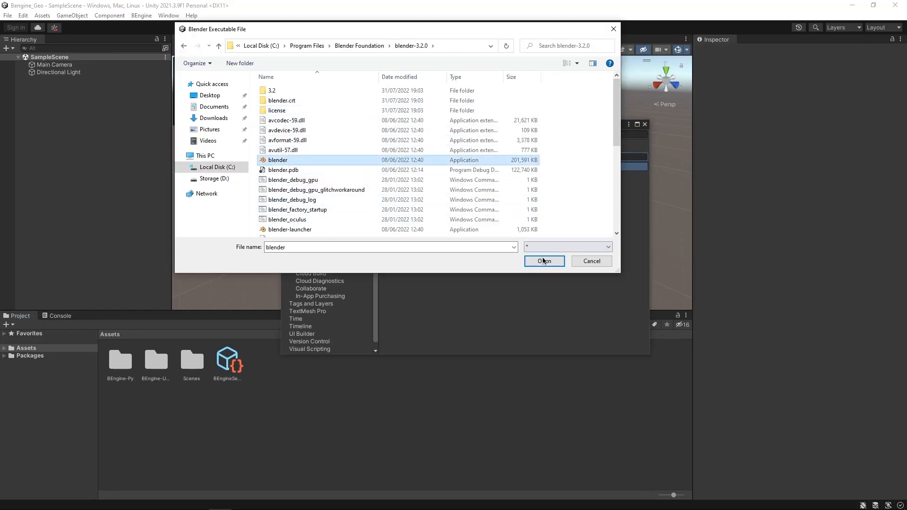
left_click(542, 260)
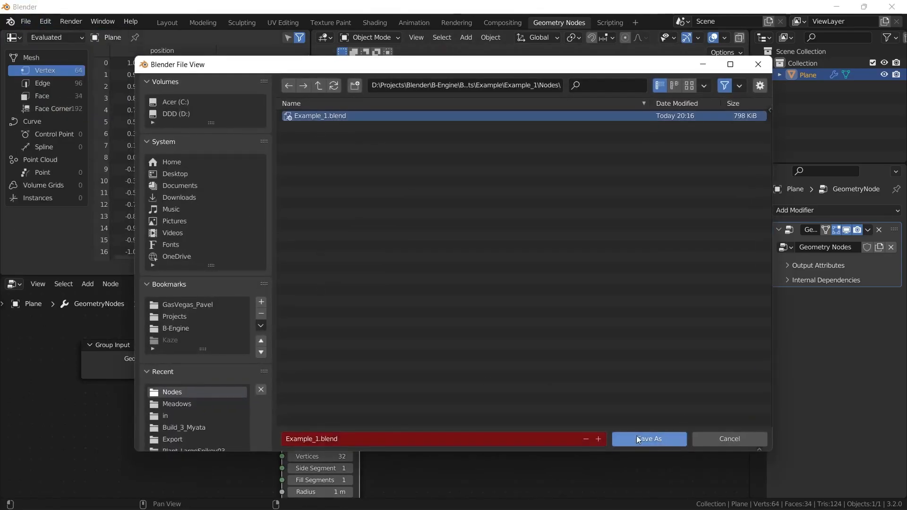
Save the file as Example_1.blend in Example\Example_1\Nodes.
left_click(649, 438)
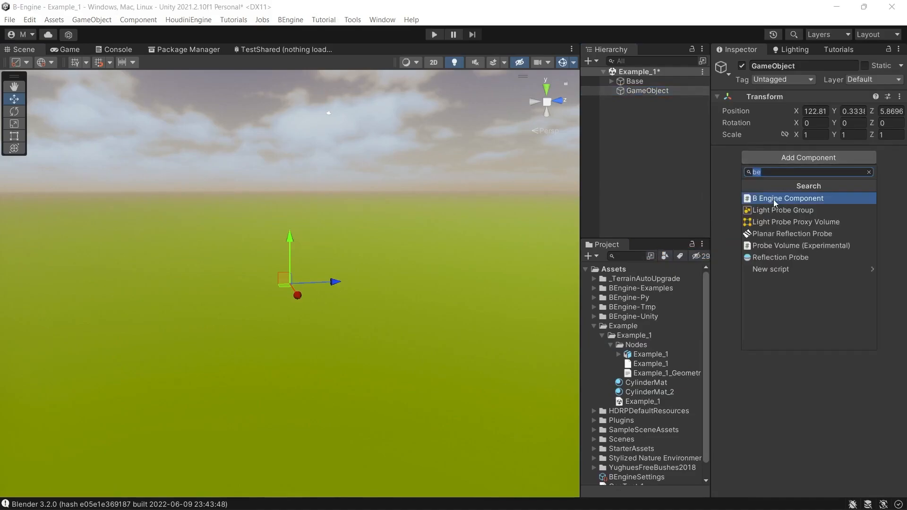
mouse_move(769, 204)
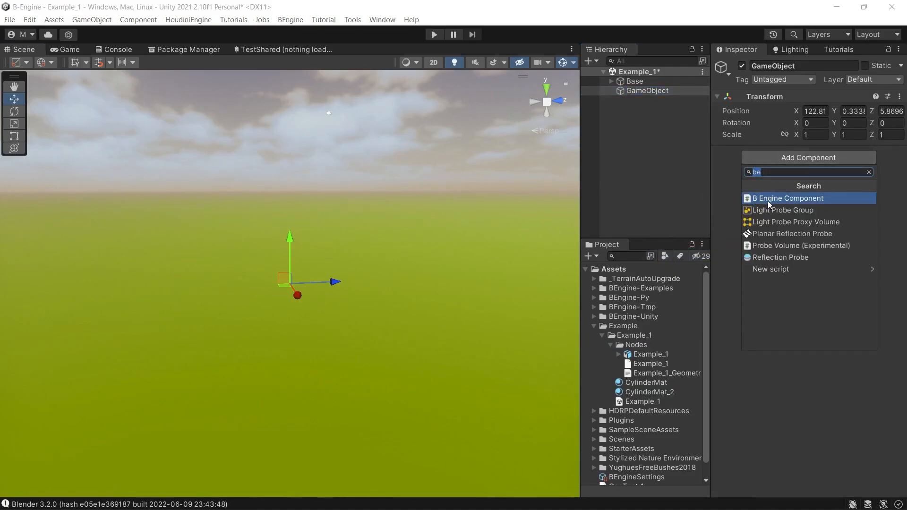
Add a B Engine Component with Example_1 as blend file and update its nodes.
left_click(787, 197)
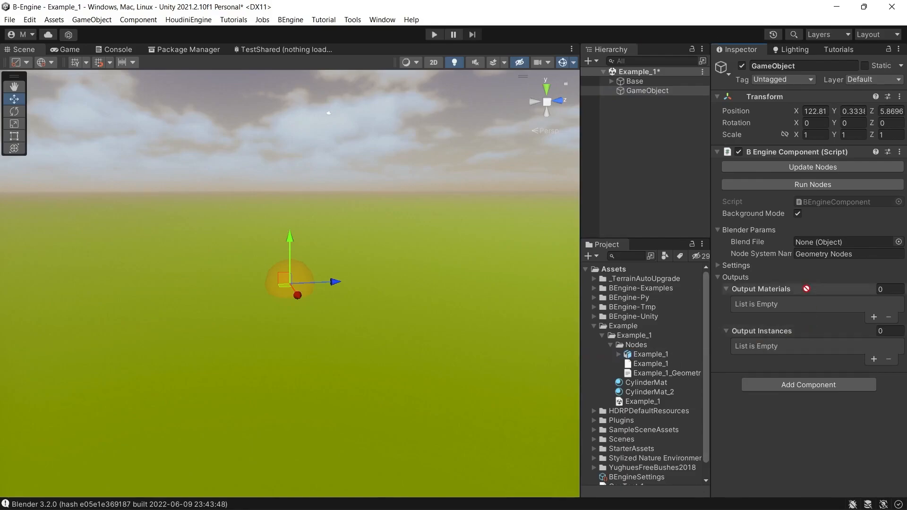
left_click(839, 242)
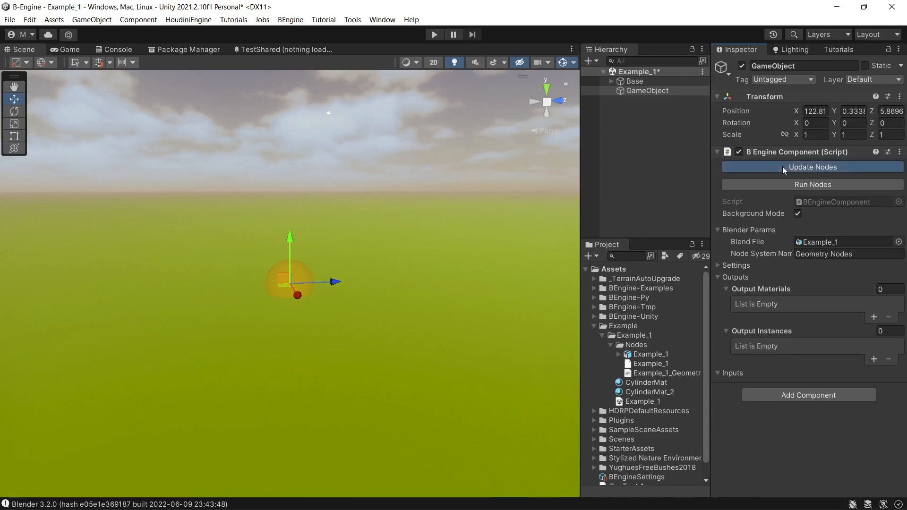
left_click(667, 373)
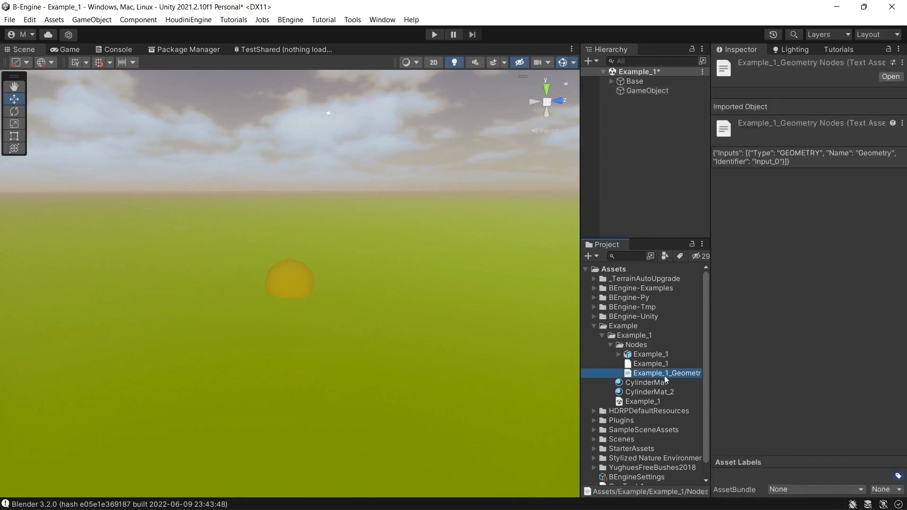
mouse_move(826, 168)
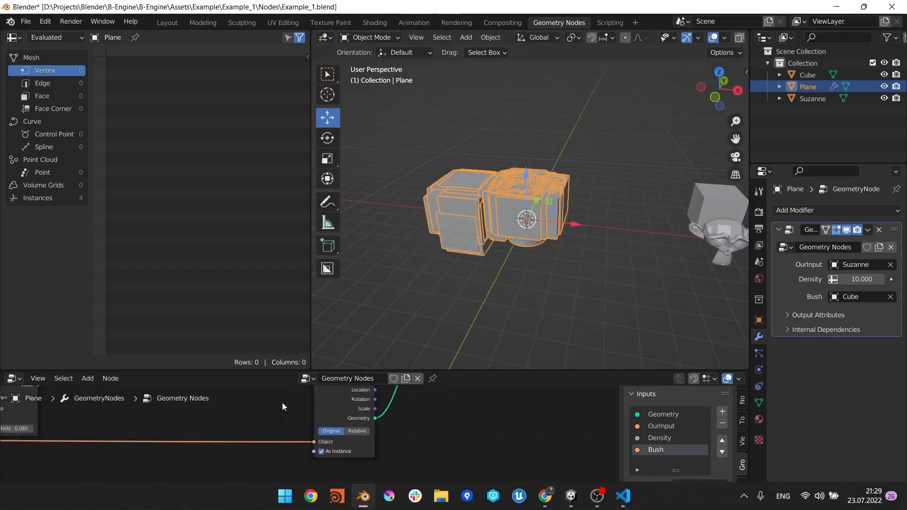
Set up Object Info nodes for Cylinder and Suzanne as instances joined in Example_Monkey.
type("sca")
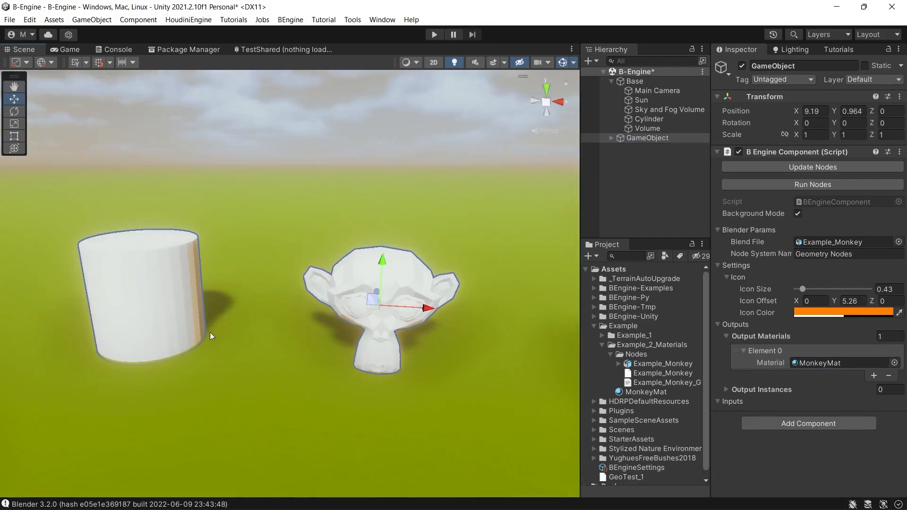
left_click(639, 391)
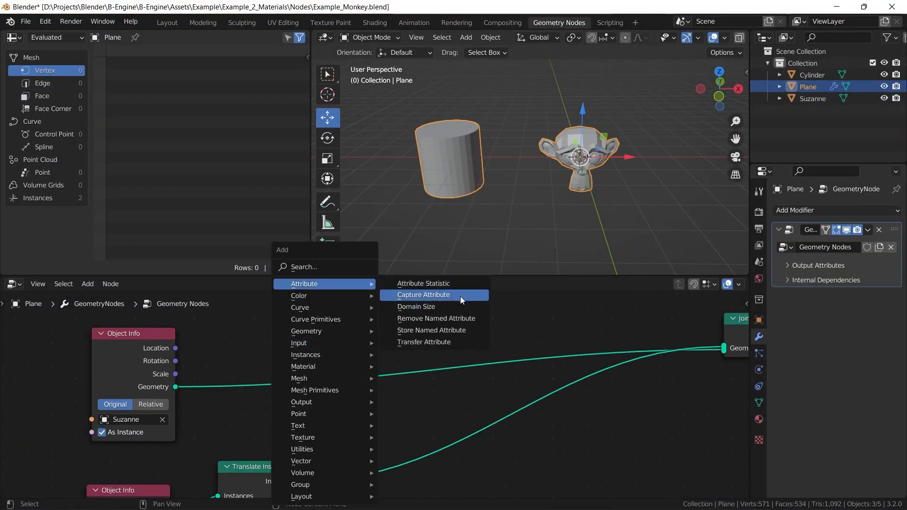
Place a Capture Attribute node in the Example_Monkey node tree.
left_click(431, 330)
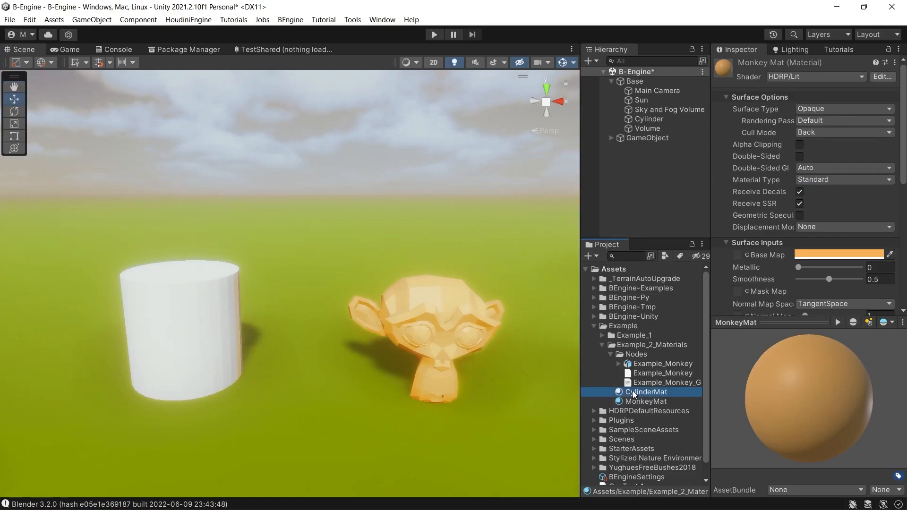
left_click(434, 34)
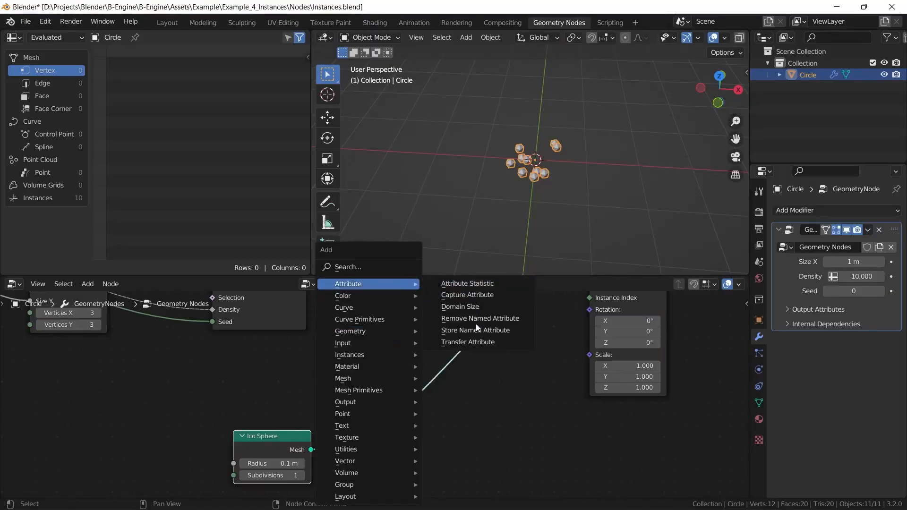
Feed the Ico Sphere mesh into a Store Named Attribute node named be_instance.
left_click(475, 330)
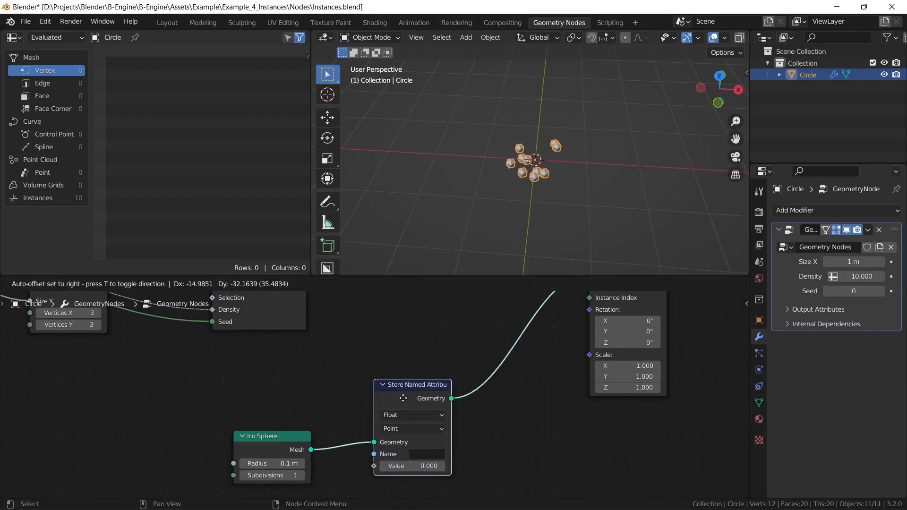
left_click(427, 455)
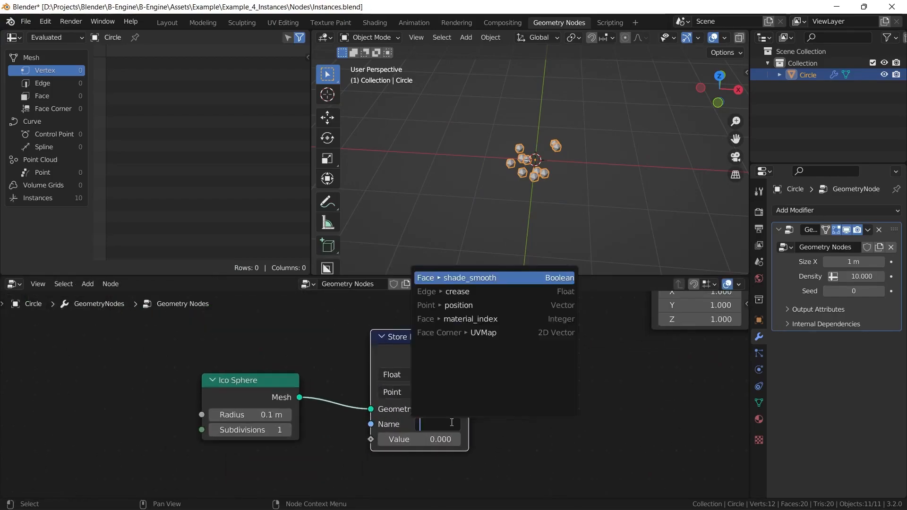
type("be_instance")
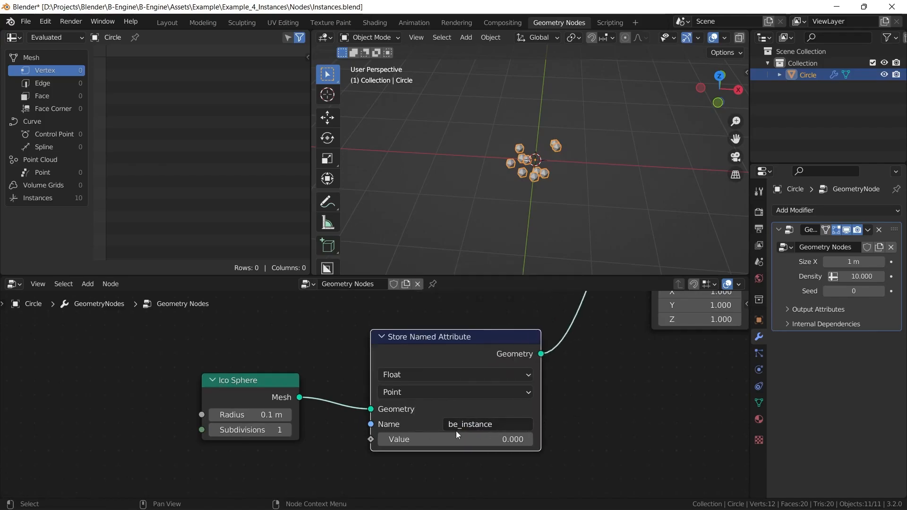
mouse_move(468, 424)
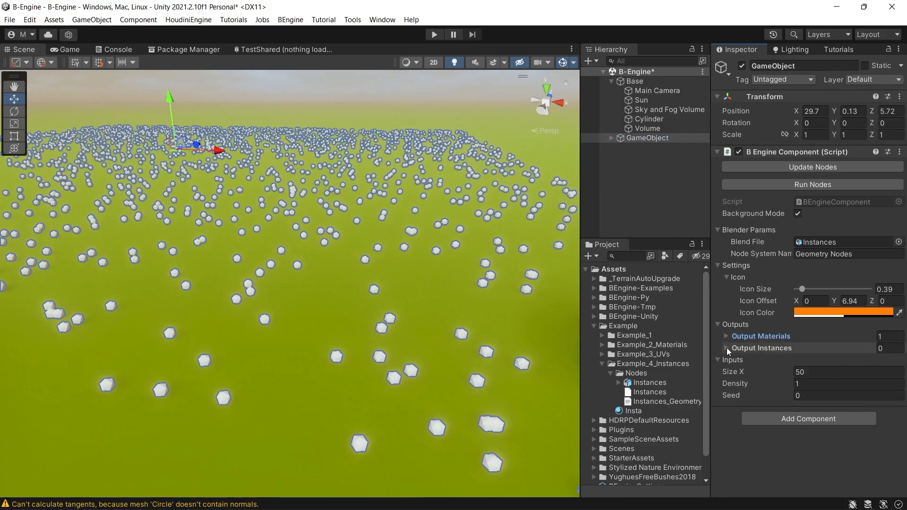
Add tree_a as the Instances output instance and rerun the nodes.
left_click(727, 347)
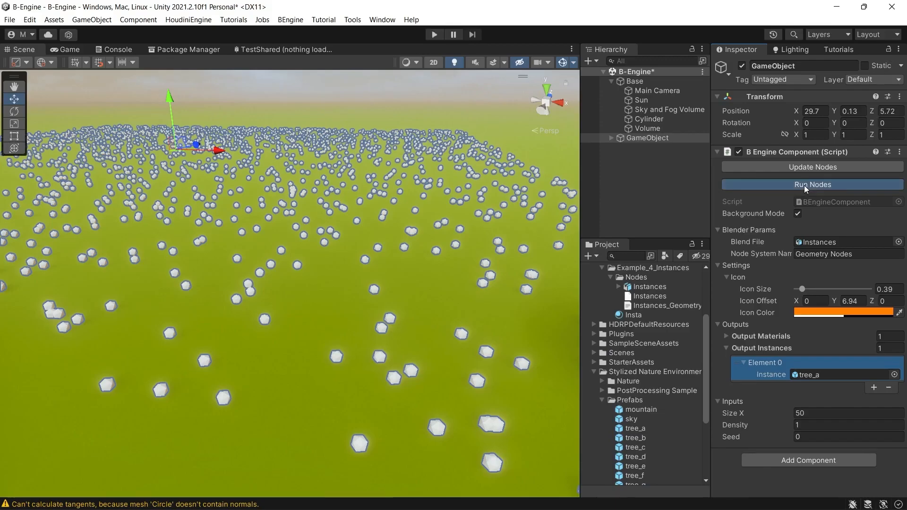
left_click(811, 184)
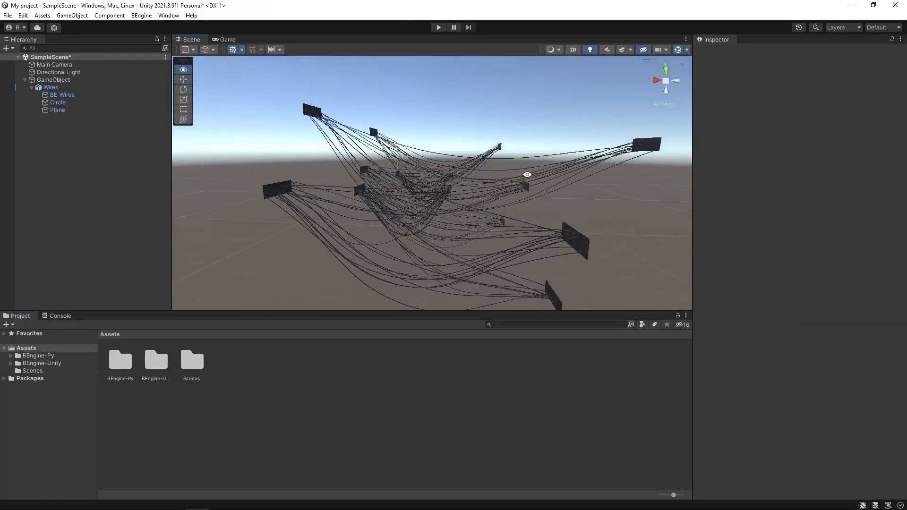
Save the BE_Wires mesh as an asset via BEngine > Tools > Save Mesh.
left_click(50, 87)
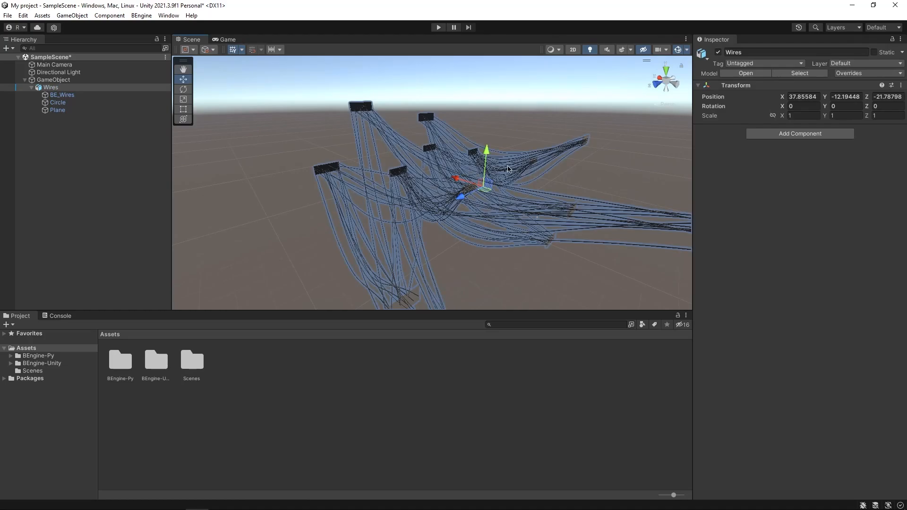
left_click(62, 94)
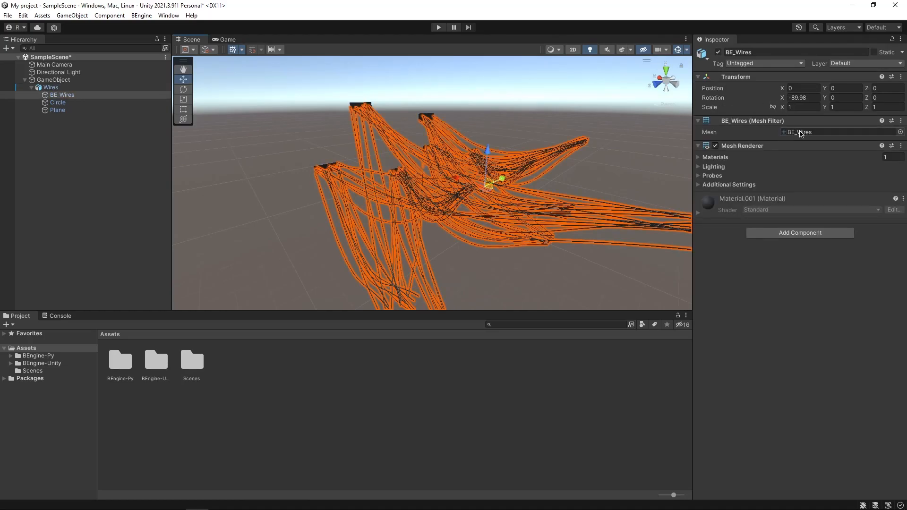
left_click(141, 15)
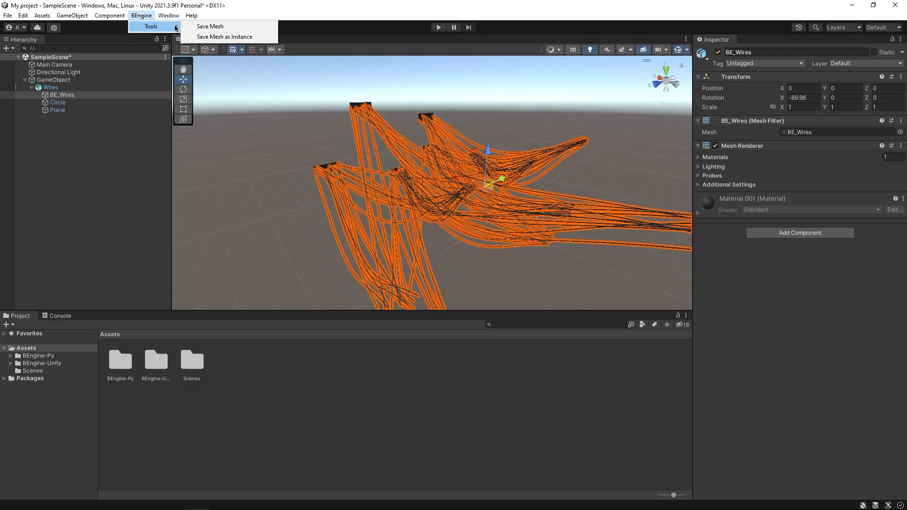
left_click(209, 26)
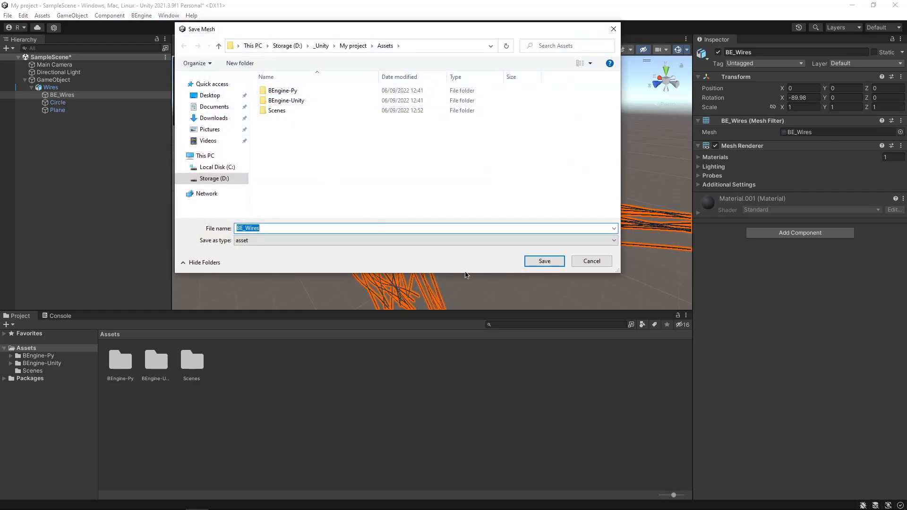
left_click(542, 261)
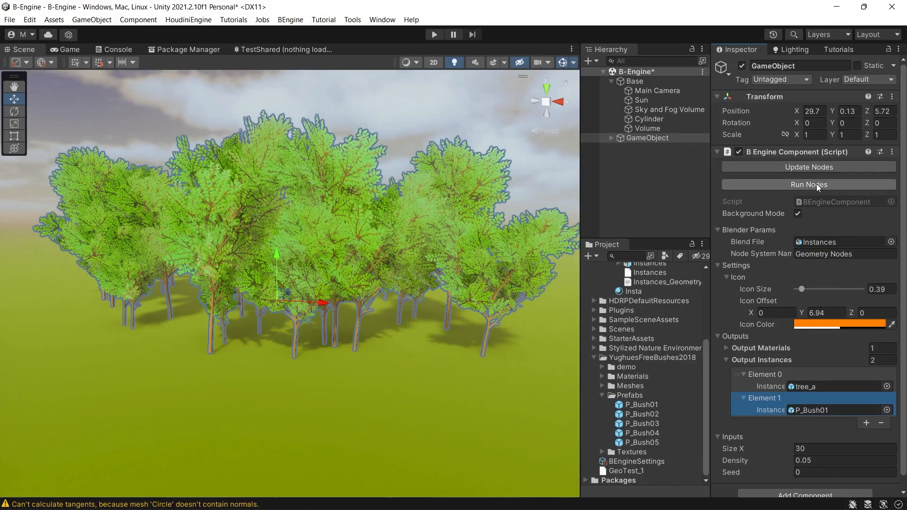
Regenerate the tree_a and P_Bush01 scatter, then walk through it in Play mode.
left_click(809, 184)
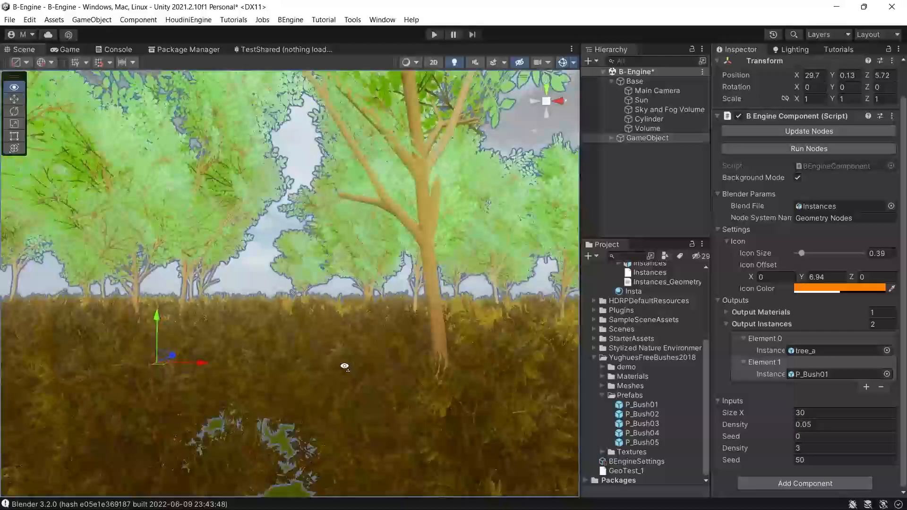
left_click(433, 34)
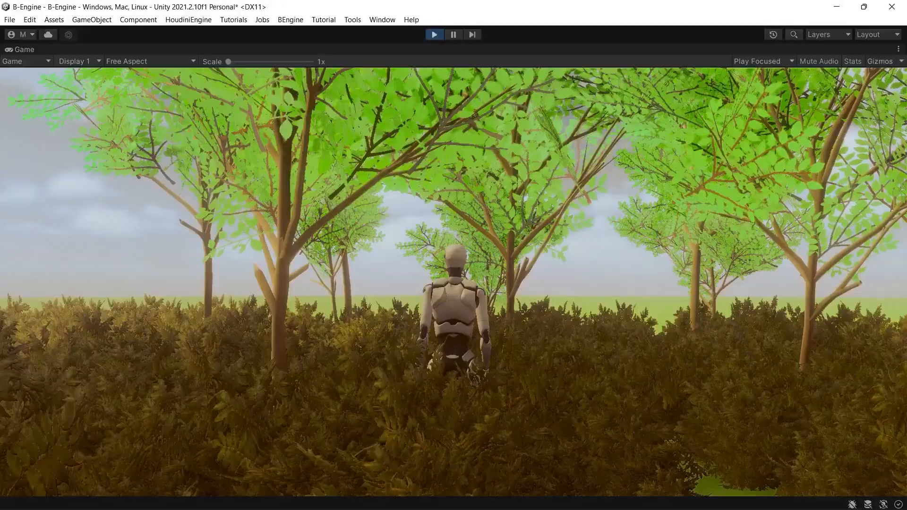